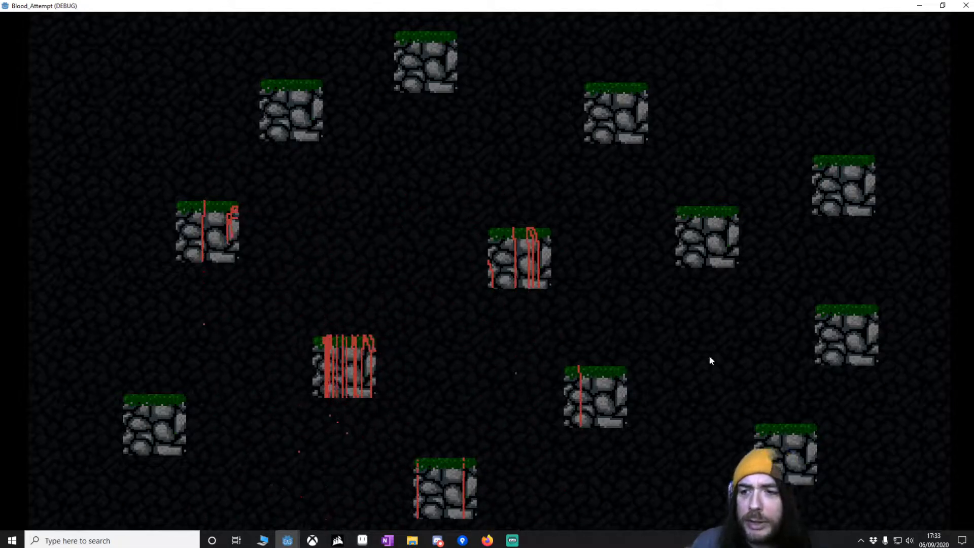
mouse_move(637, 341)
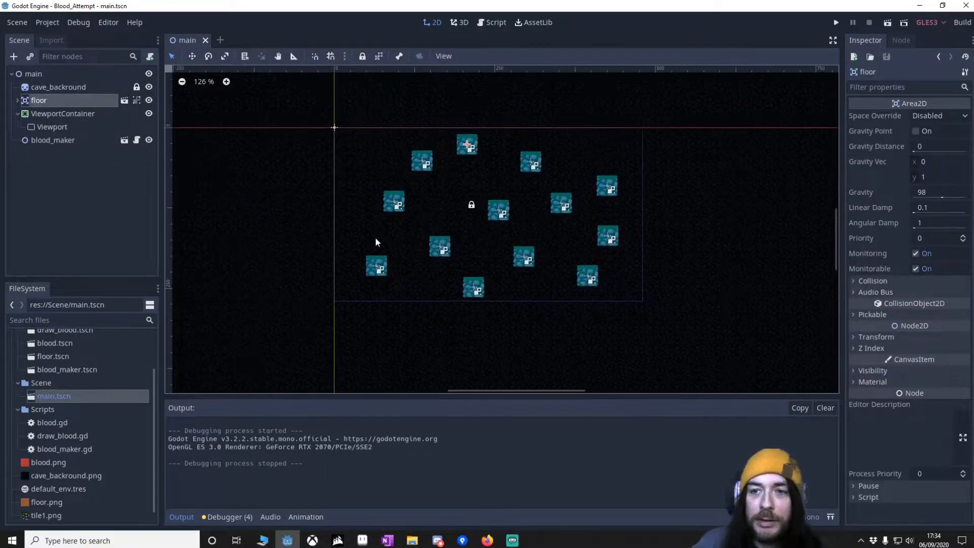
Inspect the main, ViewportContainer and Viewport nodes, noting the Viewport's 1019×600 size
left_click(58, 86)
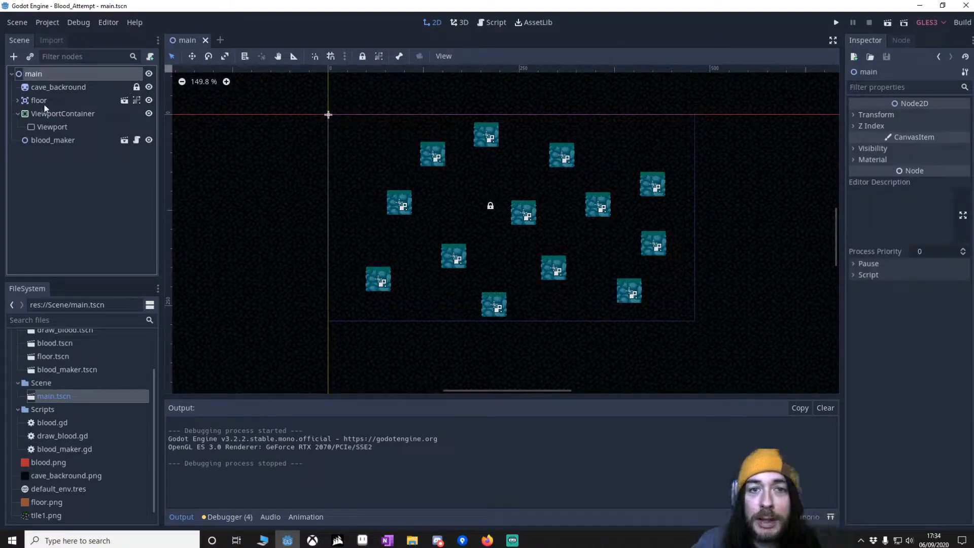
left_click(62, 113)
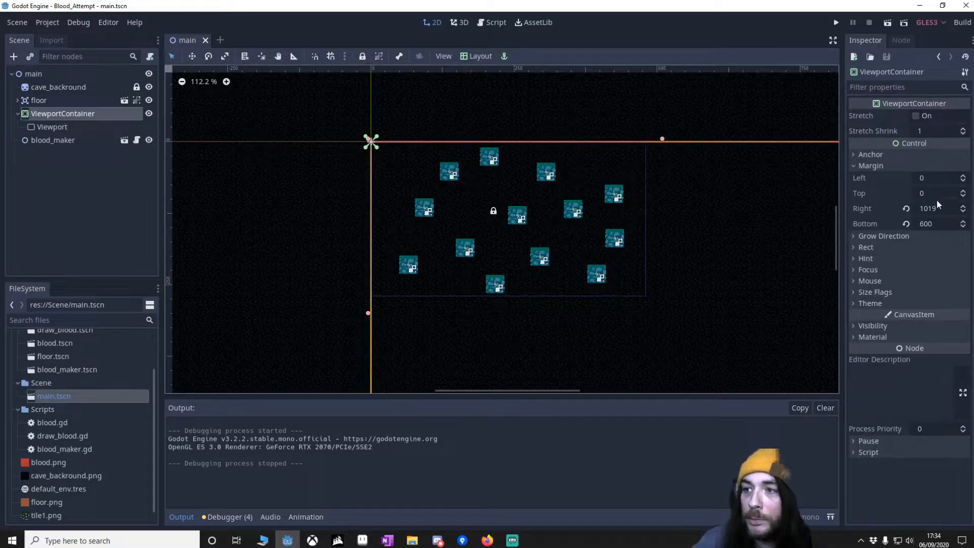
left_click(478, 56)
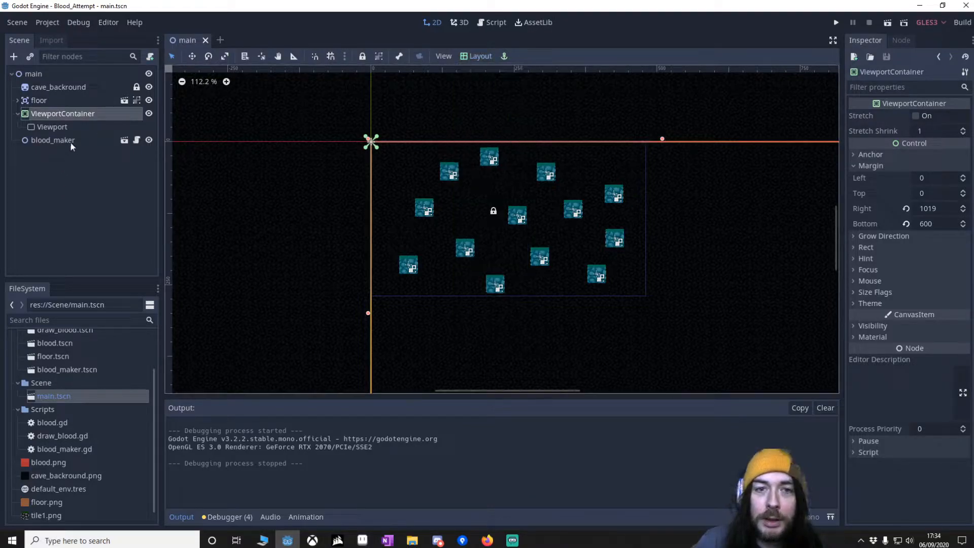
left_click(52, 127)
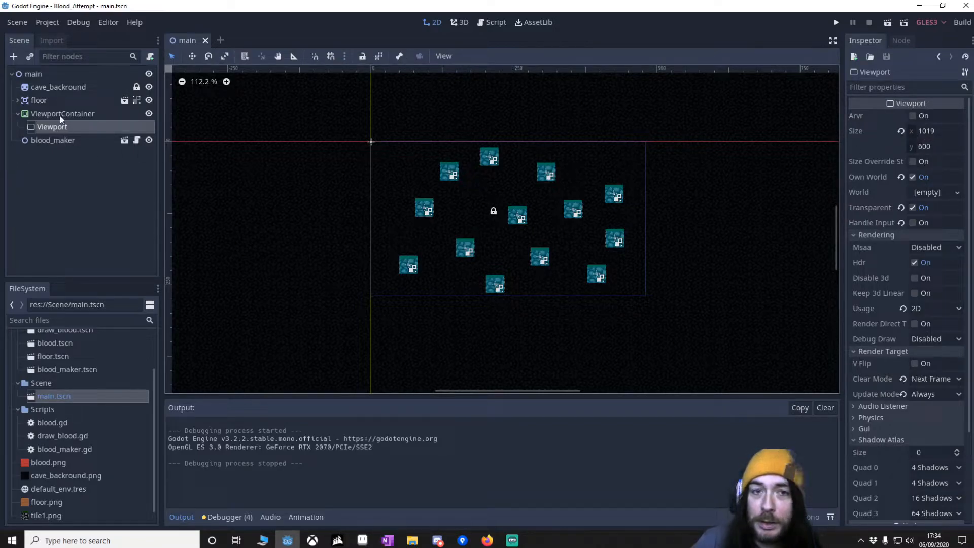
Reselect the Viewport and review its Render Target clear mode options, leaving Next Frame
left_click(62, 114)
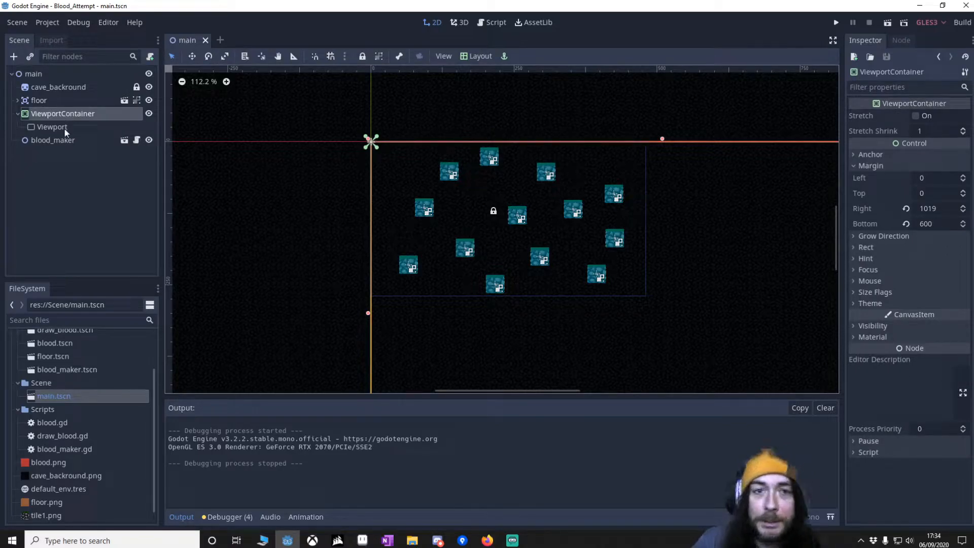
left_click(52, 127)
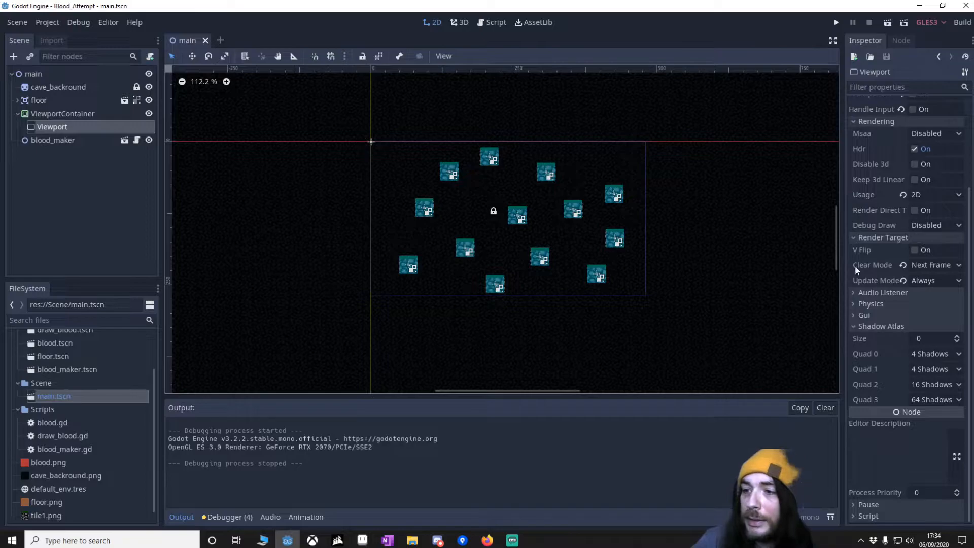
left_click(932, 265)
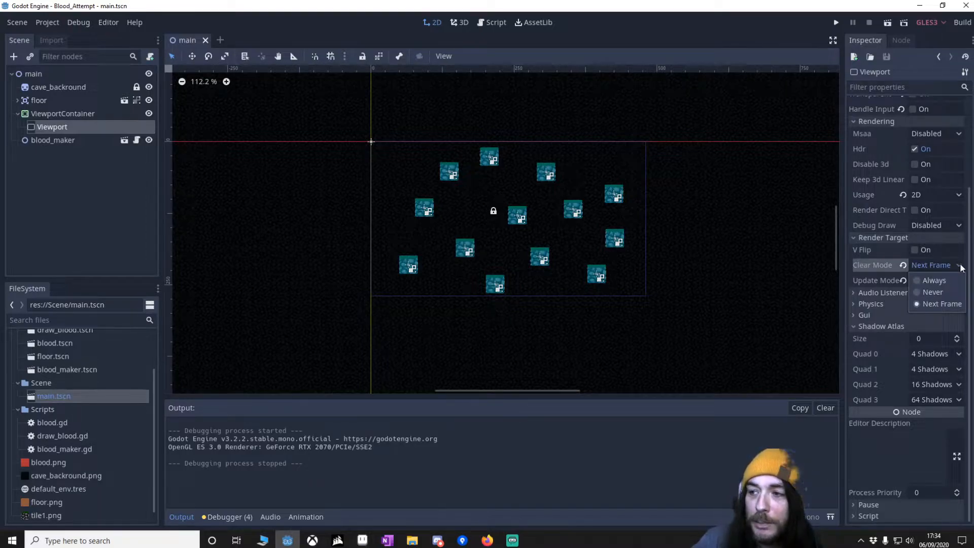
left_click(933, 280)
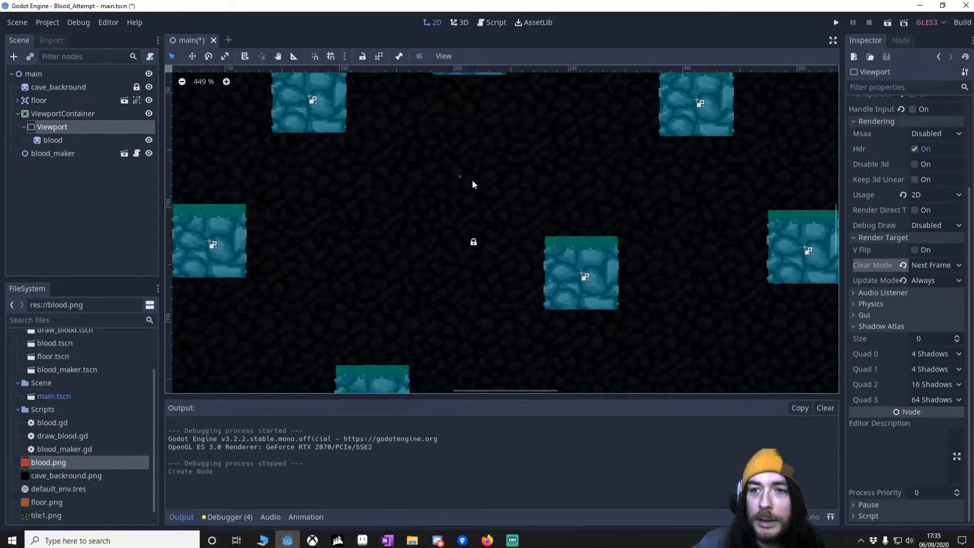
Expand the blood sprite's Transform to move it, then change the Viewport's clear mode
left_click(53, 140)
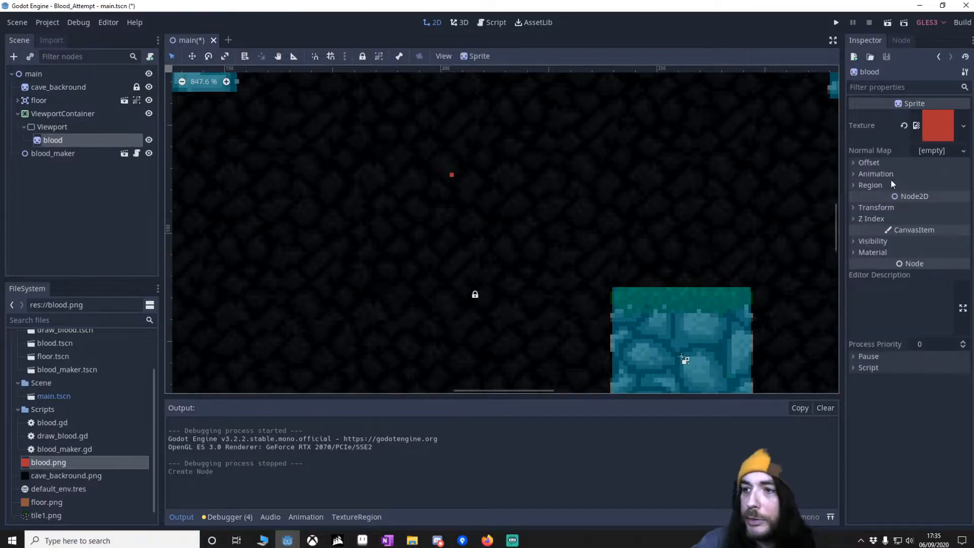
left_click(876, 207)
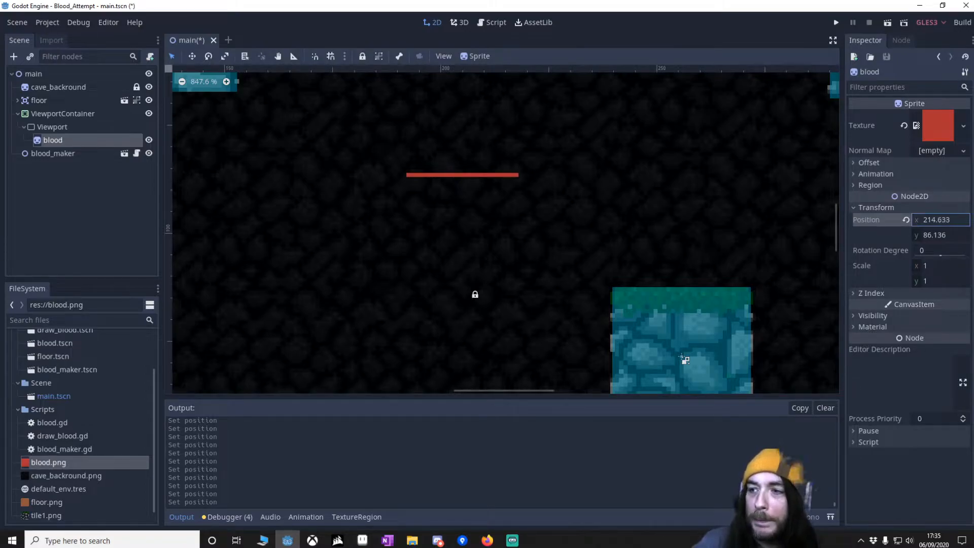
left_click(52, 126)
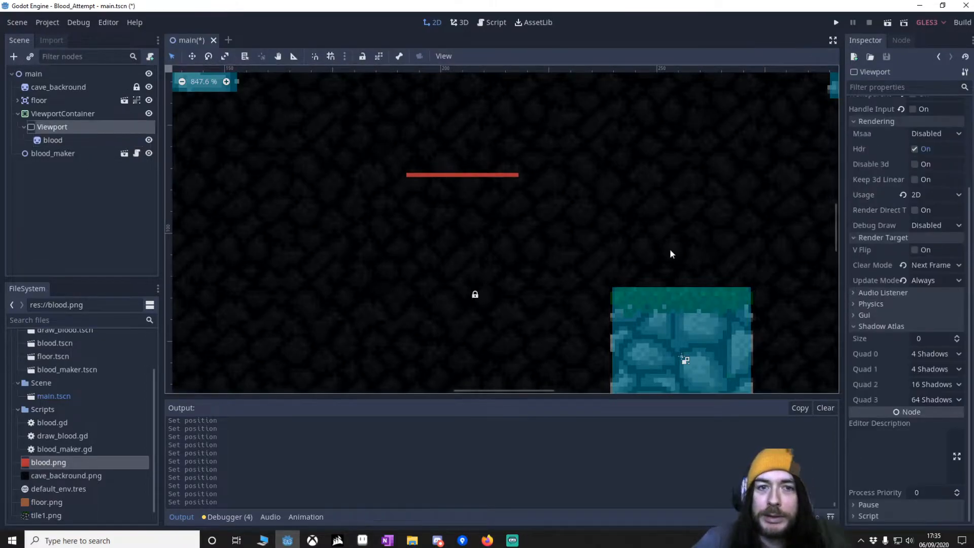
left_click(935, 280)
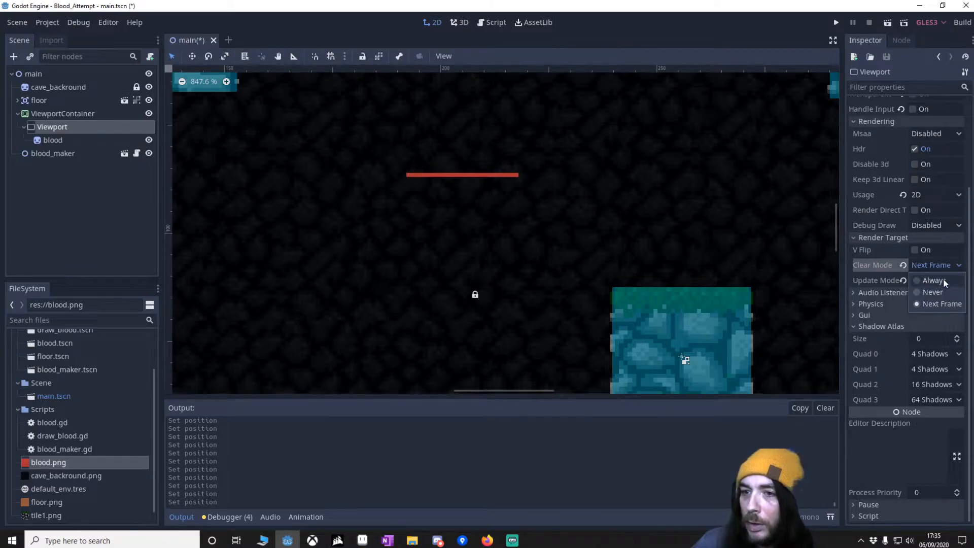
left_click(53, 140)
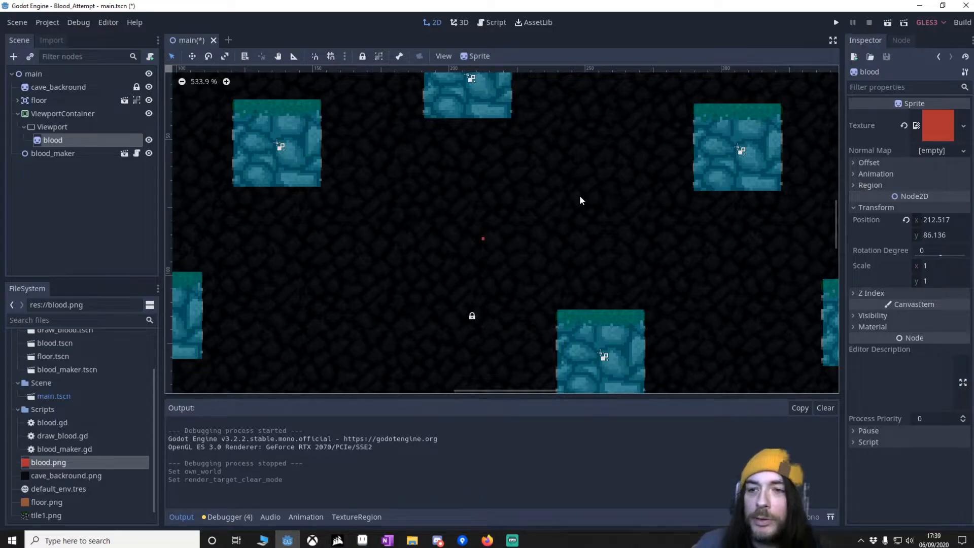
scroll("down", 3)
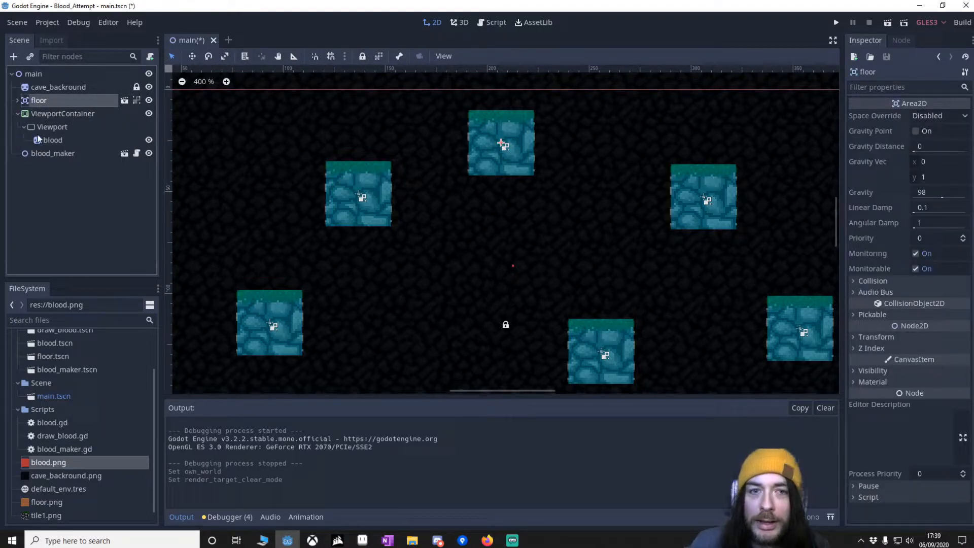
left_click(52, 140)
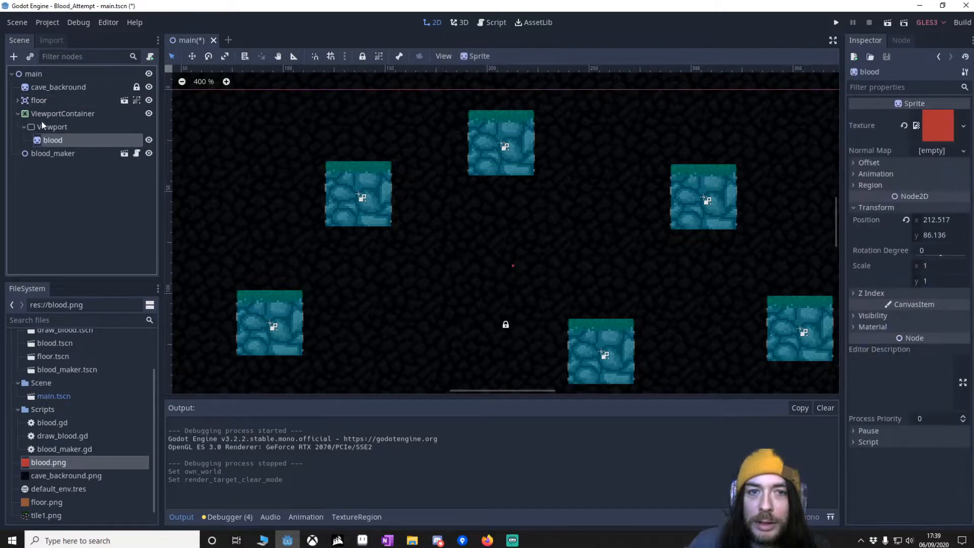
left_click(58, 87)
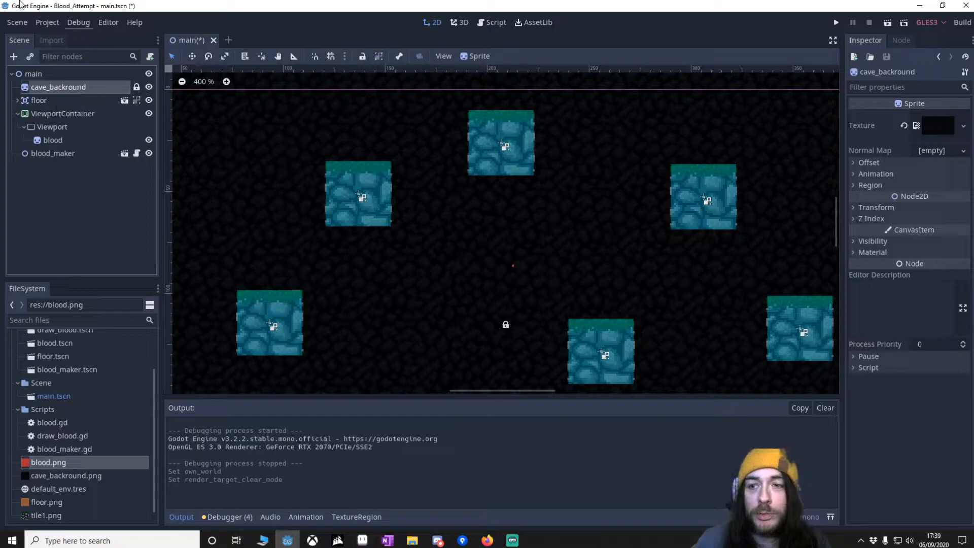
left_click(54, 140)
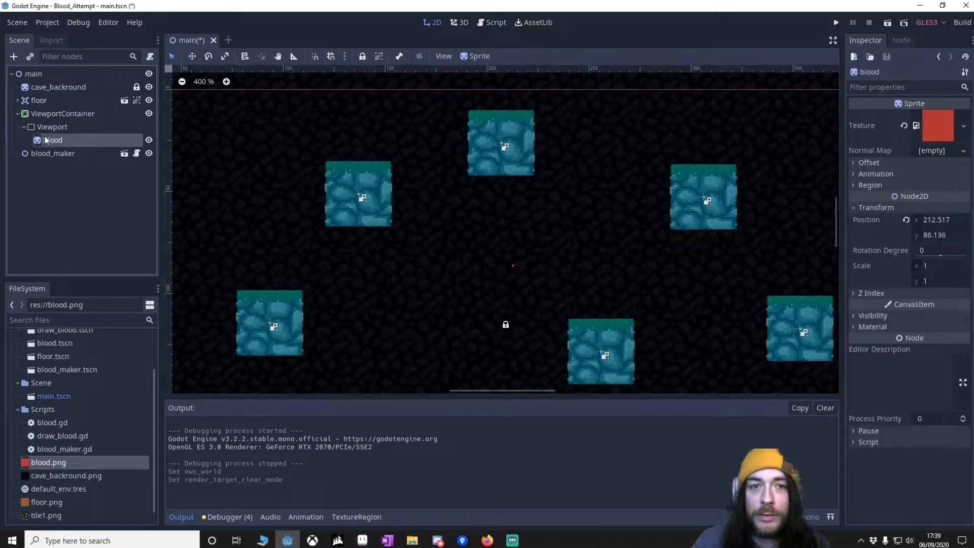
mouse_move(55, 140)
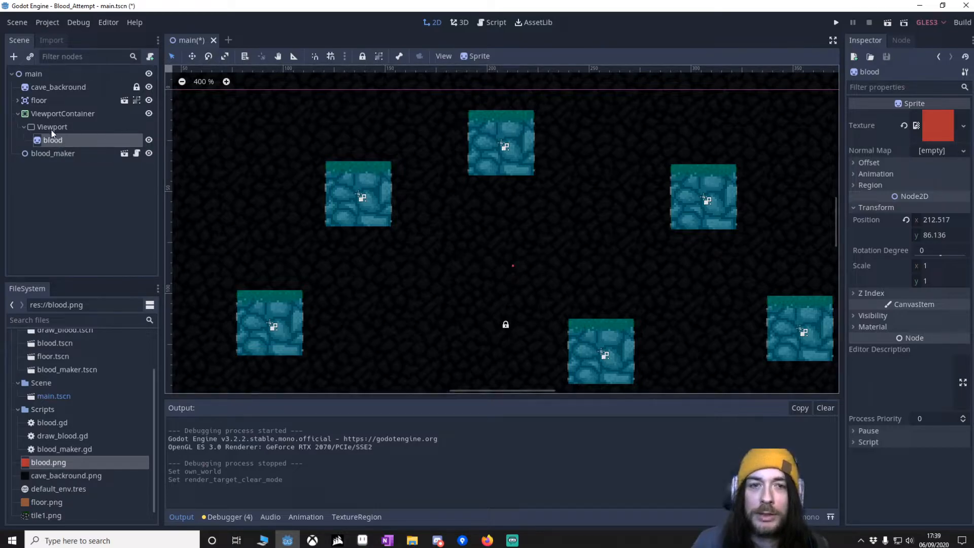
mouse_move(128, 161)
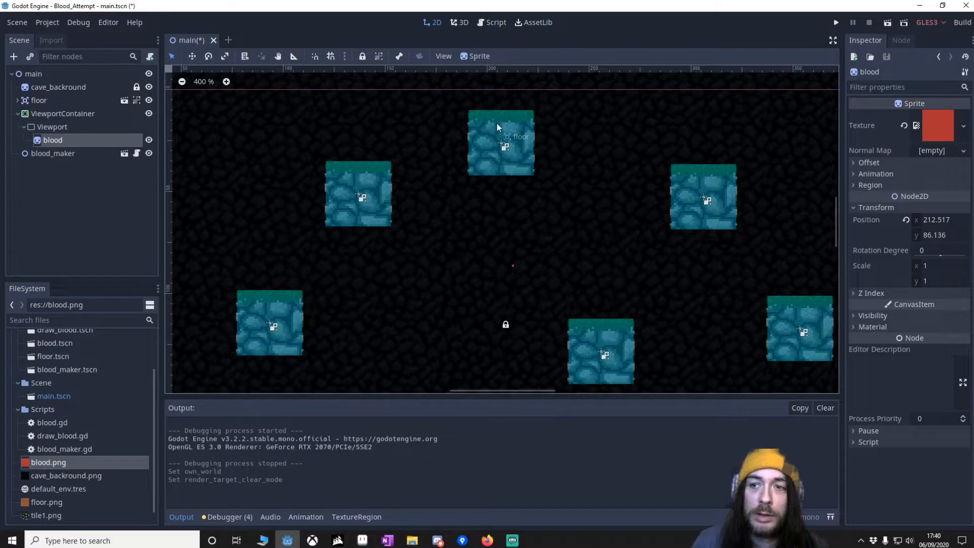
mouse_move(493, 141)
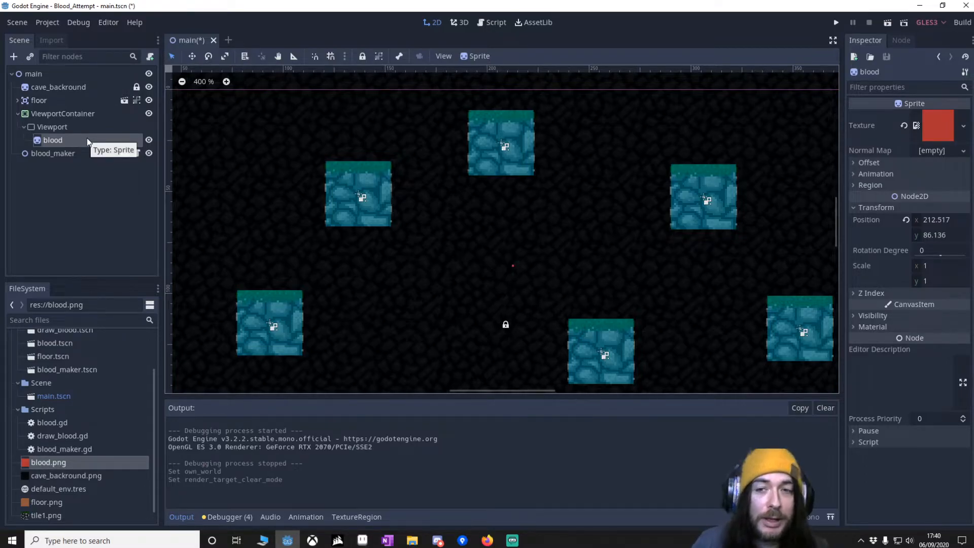
mouse_move(53, 127)
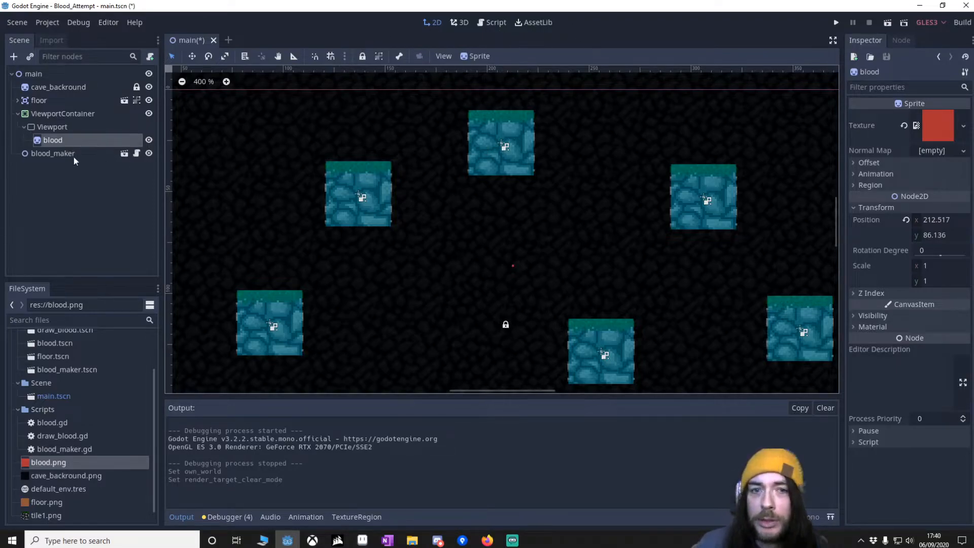
Set the Viewport's Render Target clear mode to Never and reopen main.tscn
left_click(52, 126)
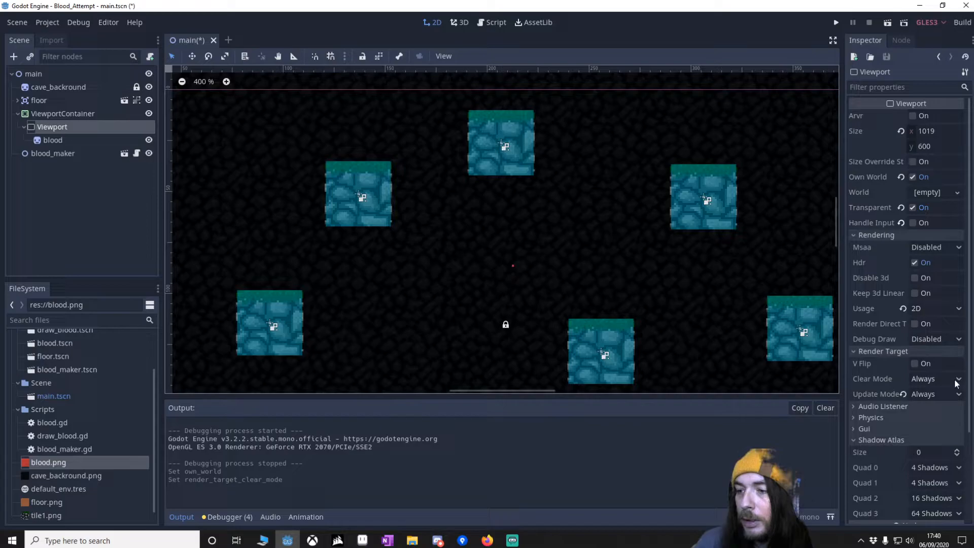
left_click(937, 379)
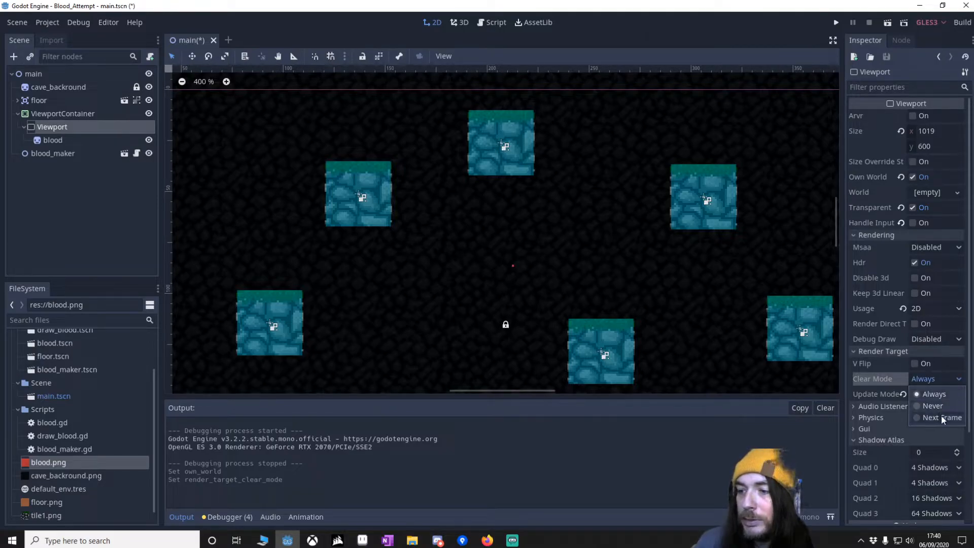
left_click(932, 406)
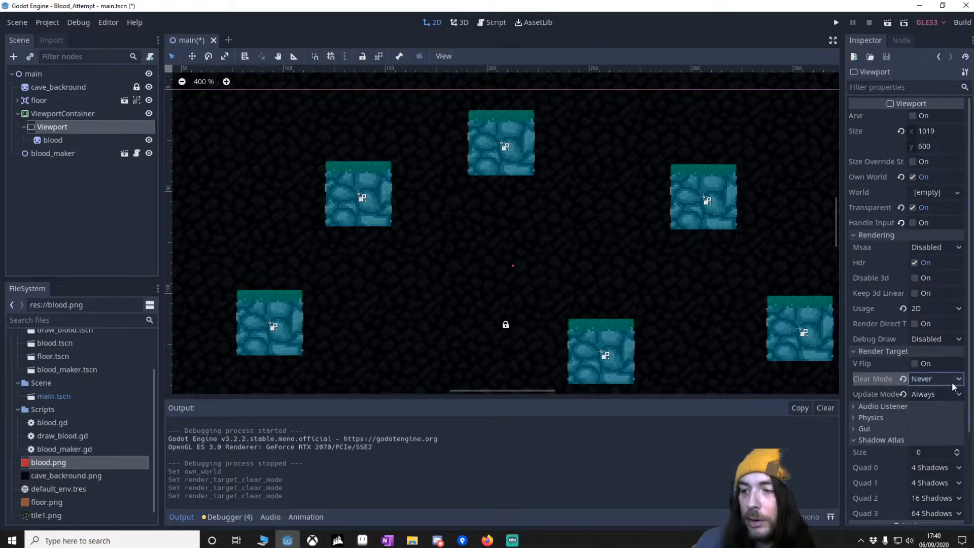
left_click(935, 379)
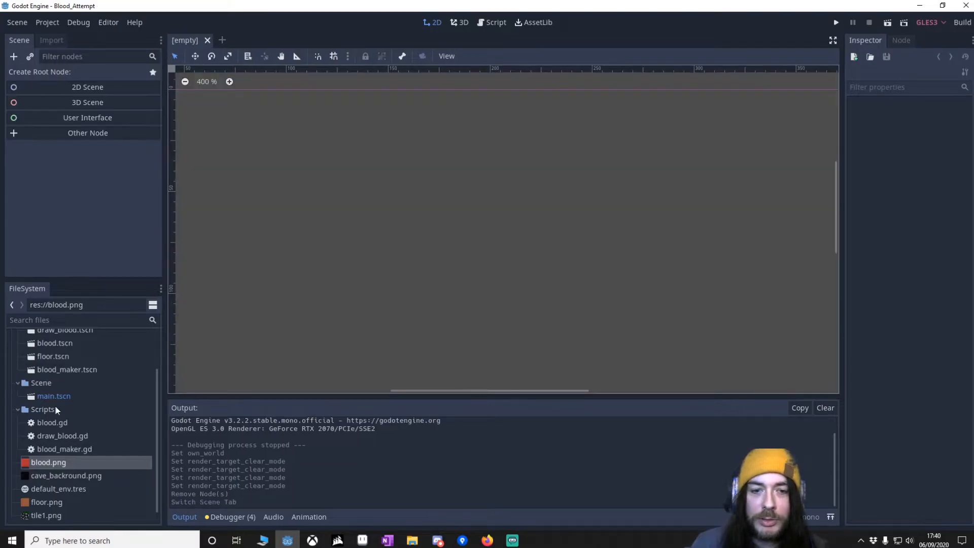
double_click(53, 396)
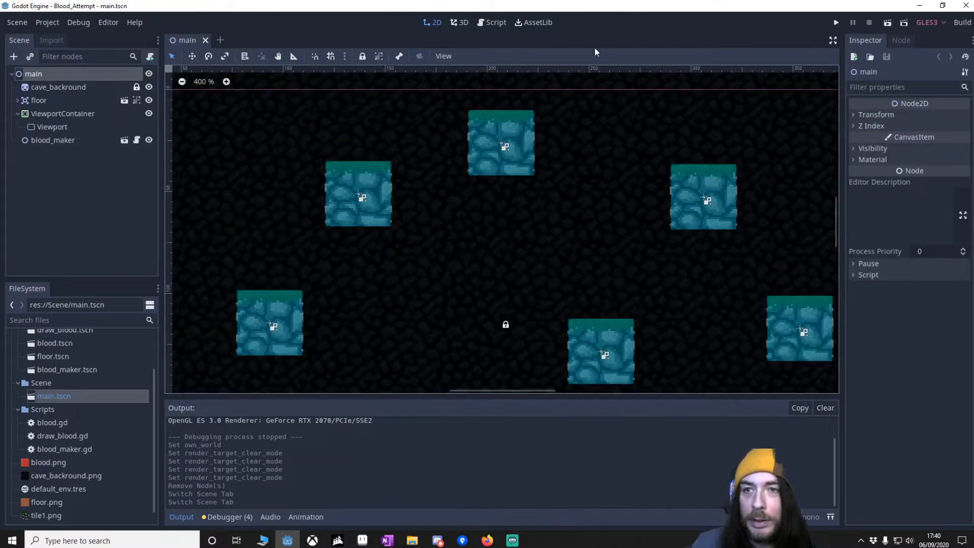
left_click(495, 23)
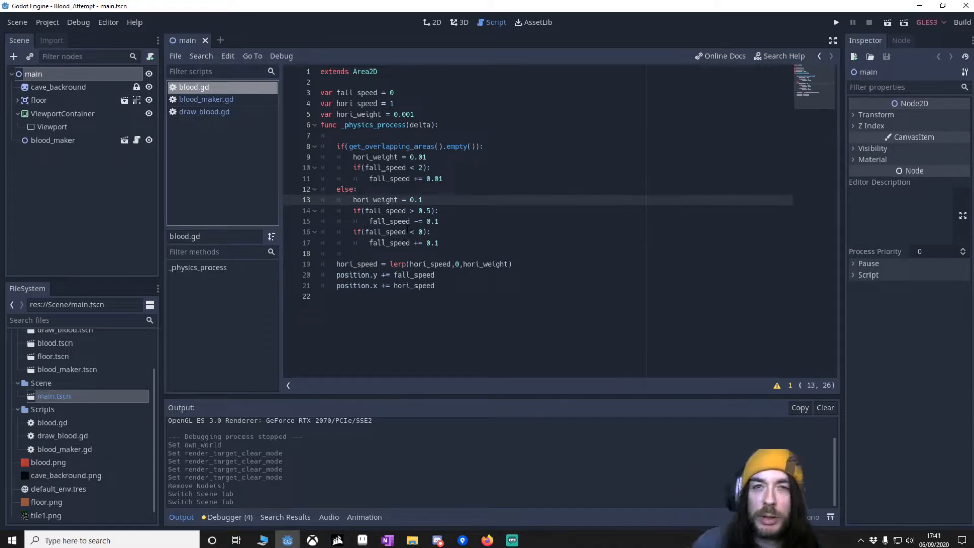
Open blood_maker.gd from the script list
left_click(206, 100)
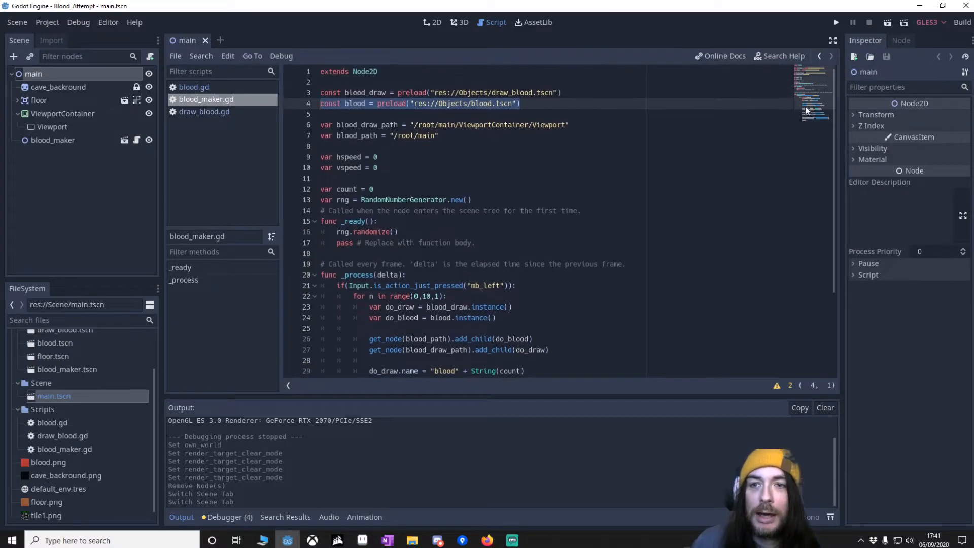
Delete the hspeed and vspeed lines, check the Project menu, and review the spawn loop
double_click(365, 92)
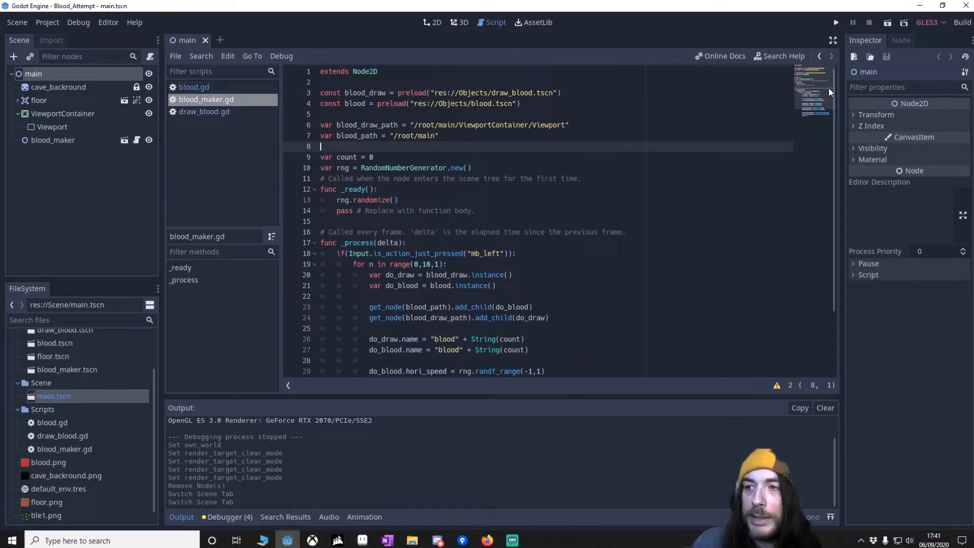
scroll("down", 3)
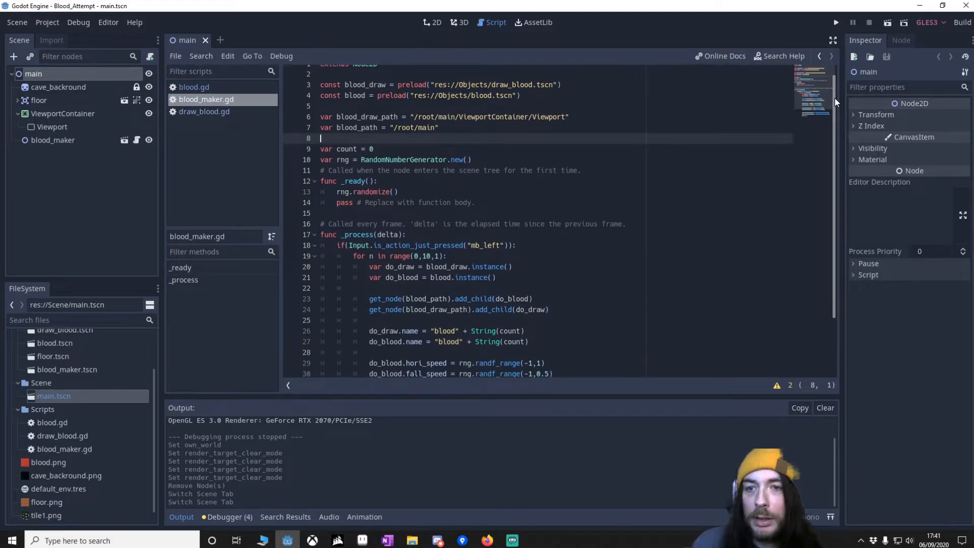
scroll("down", 3)
type(")")
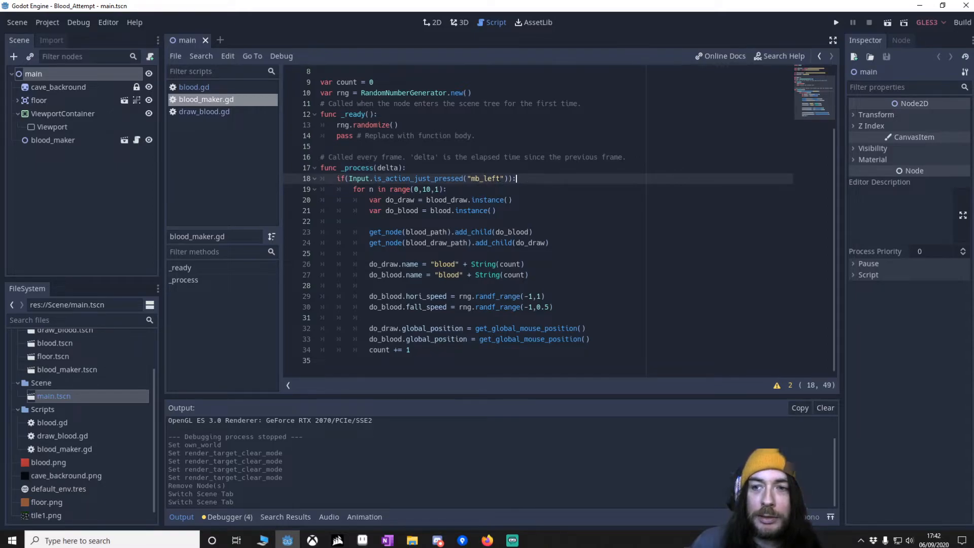
left_click(47, 22)
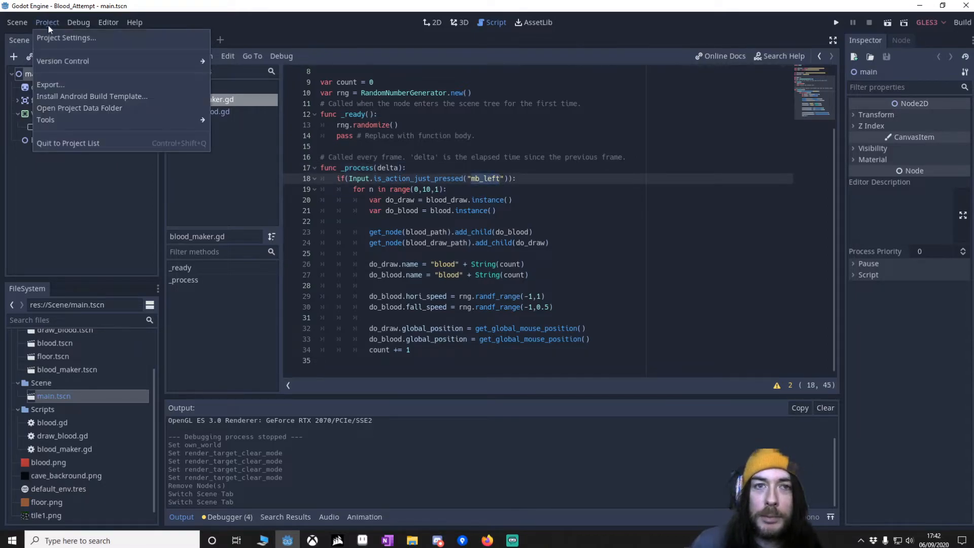
left_click(66, 37)
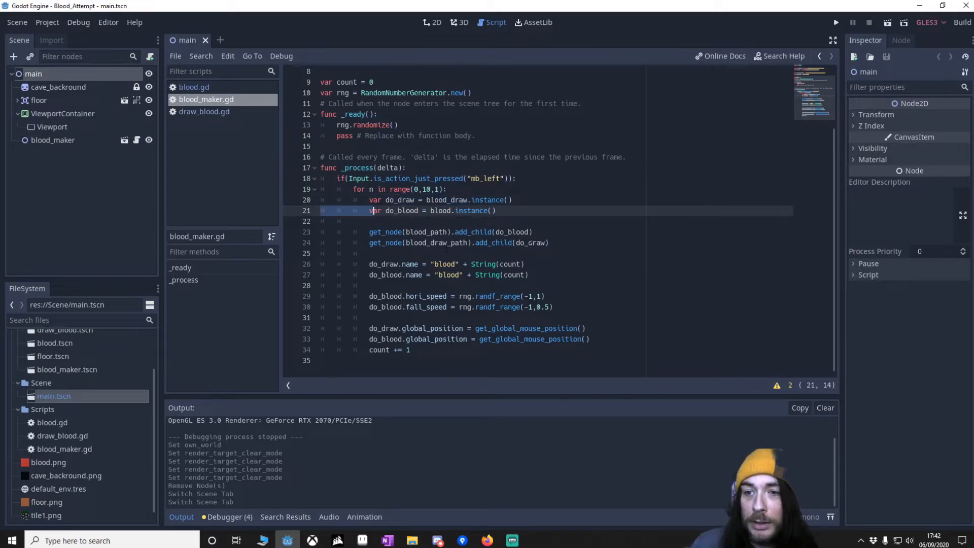
left_click(429, 232)
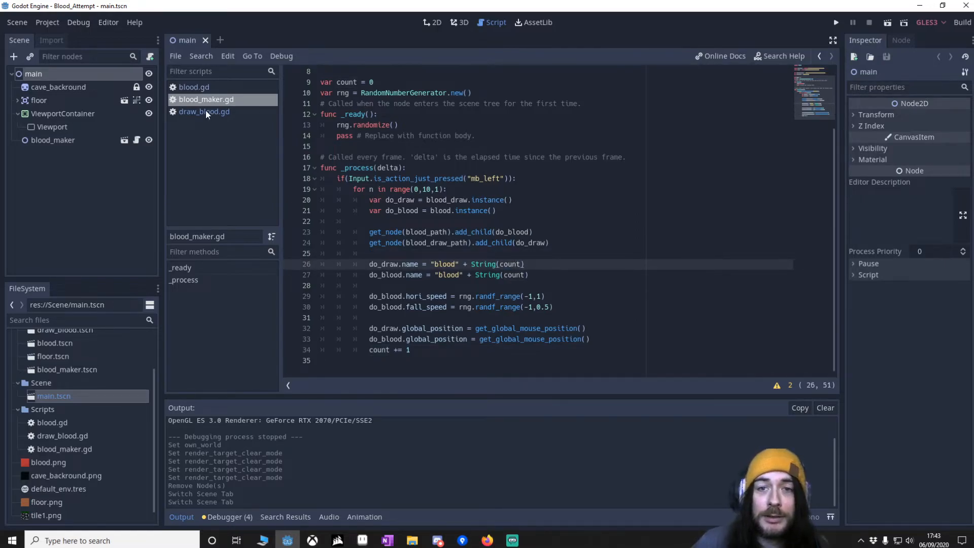
Open draw_blood.gd, run the game, and click to spawn red blood particles
left_click(204, 111)
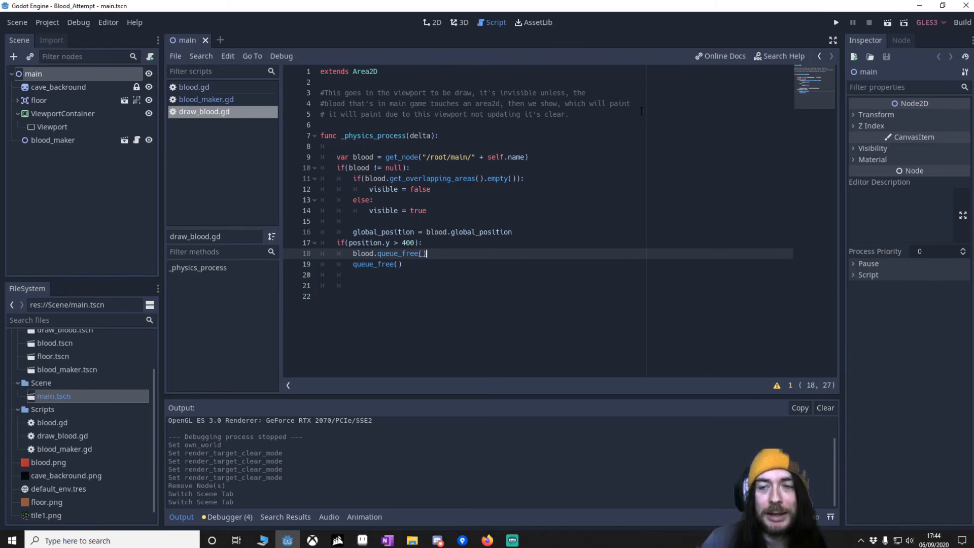
left_click(836, 22)
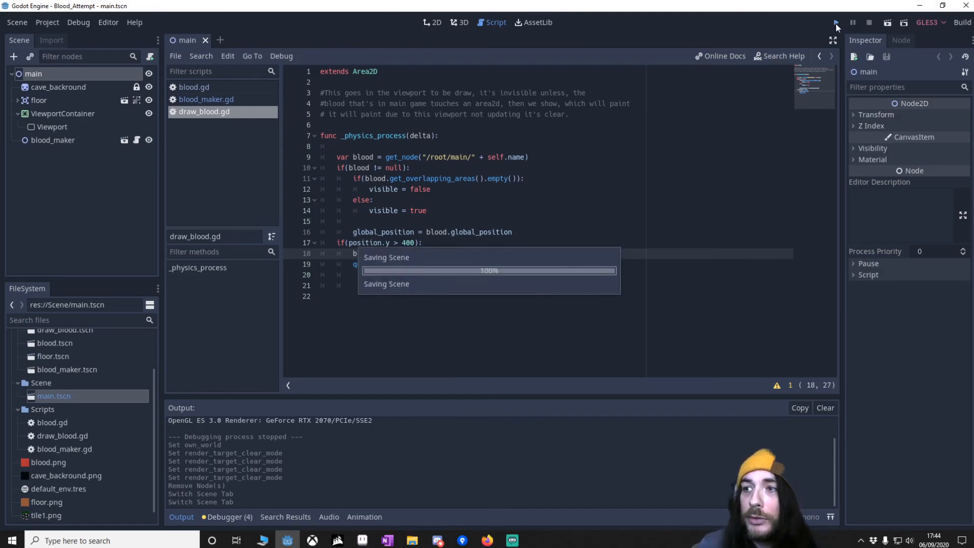
left_click(835, 23)
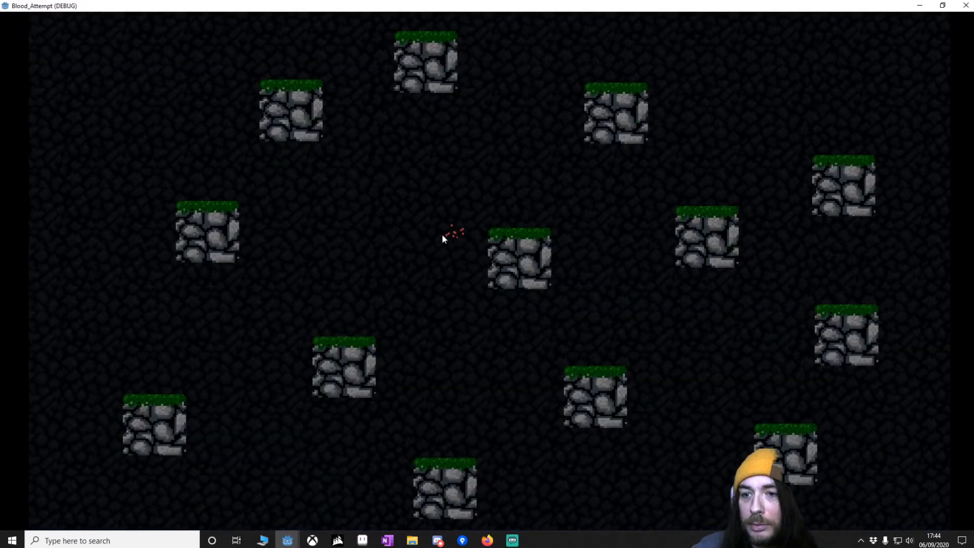